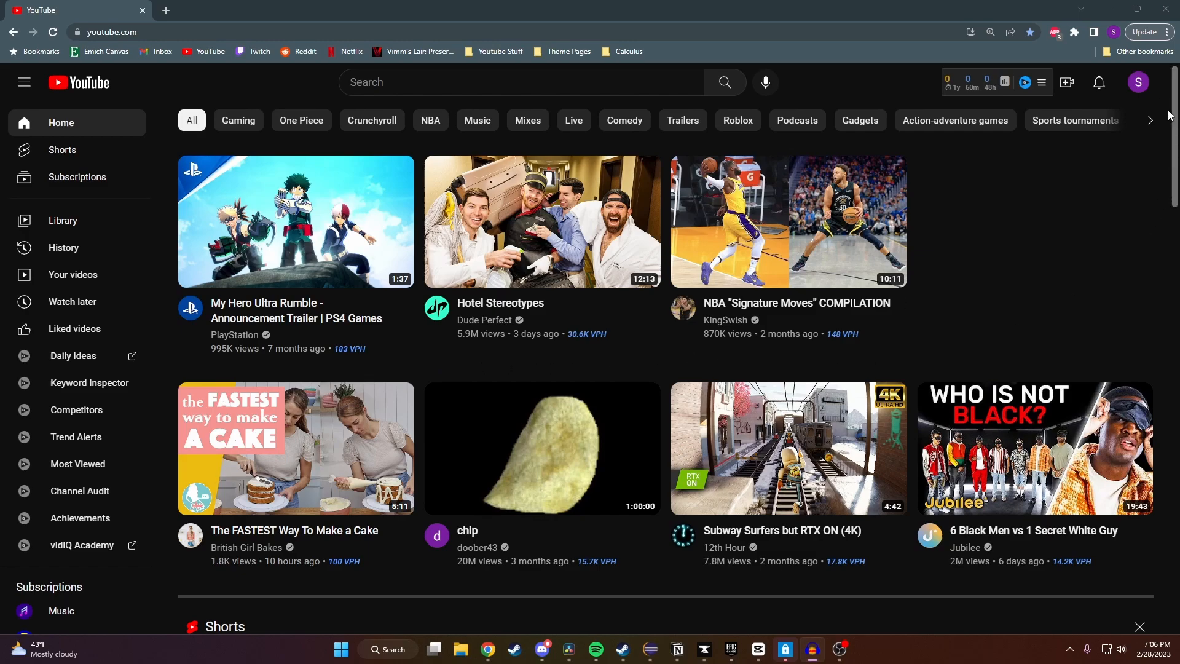
Open YouTube Settings from the profile avatar's account menu.
click(1140, 81)
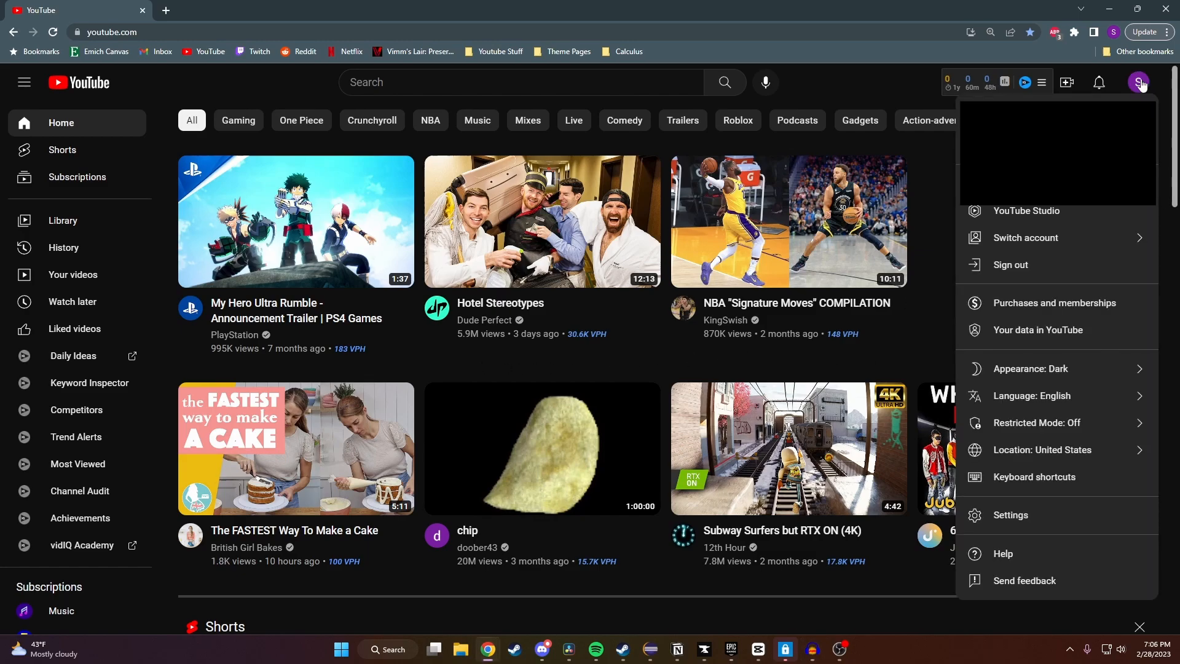
mouse_move(1036, 503)
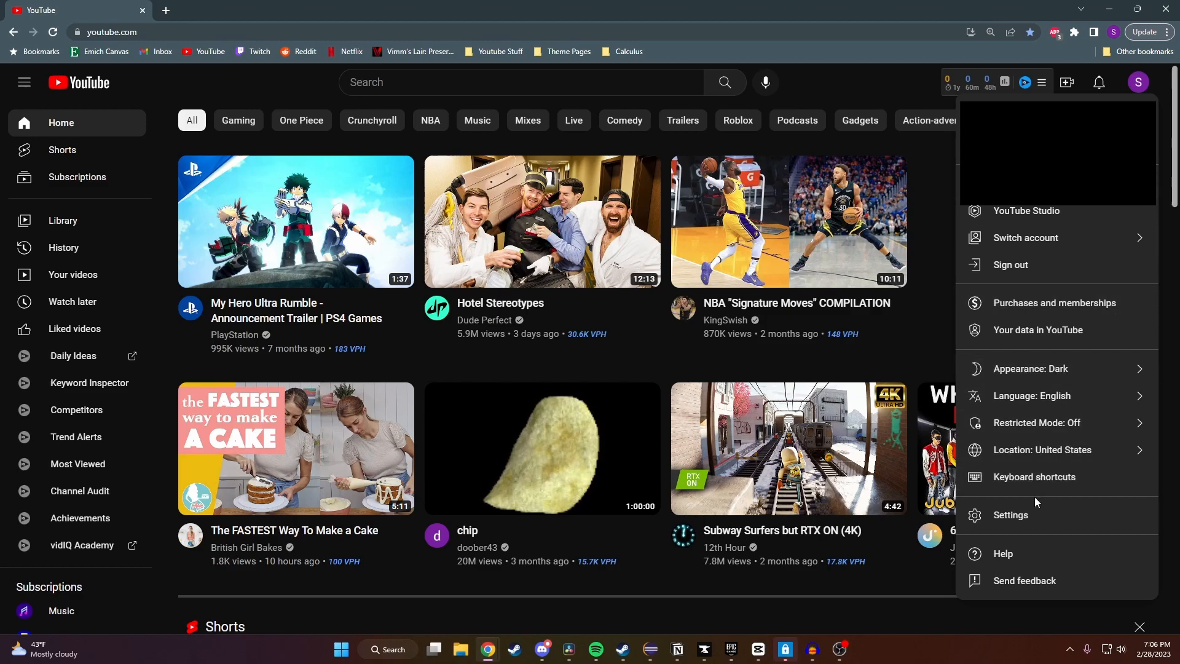
click(1011, 515)
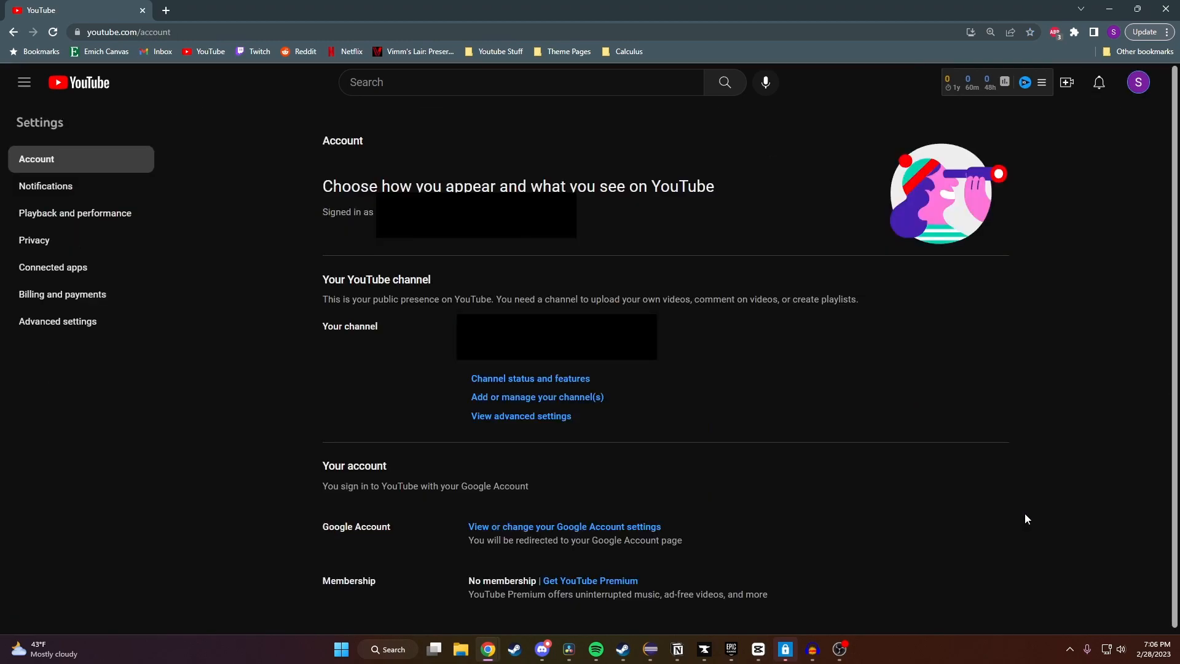
mouse_move(145, 479)
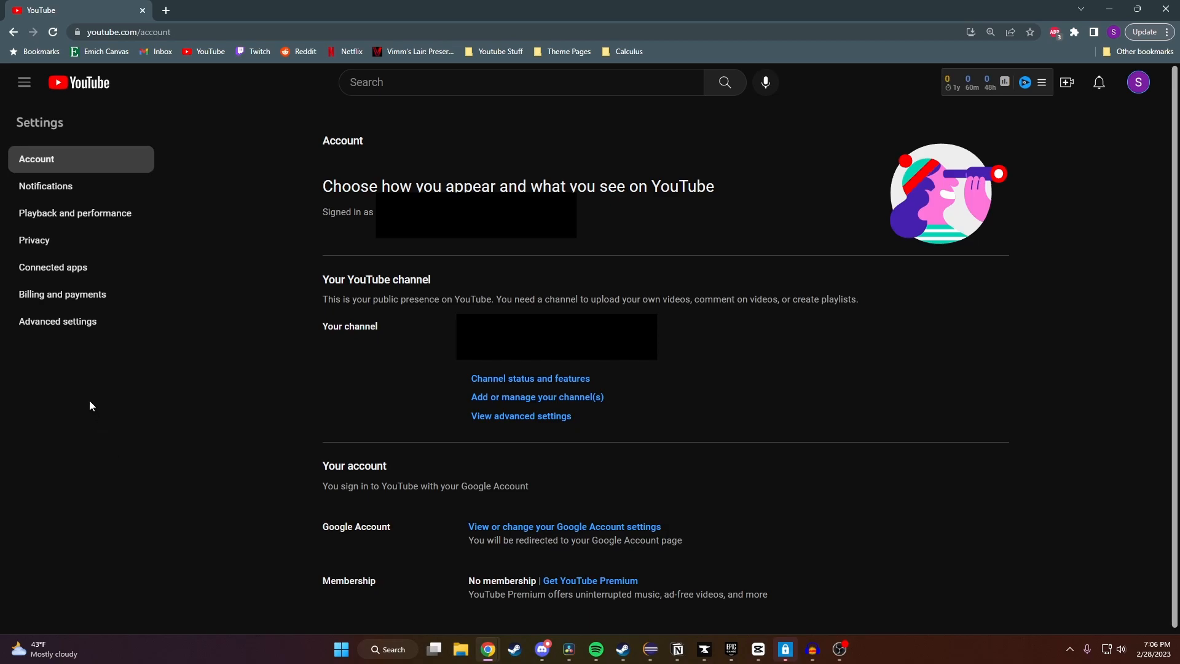
Go to Connected apps and browse the game services, such as Activision ID and Battle.net.
click(53, 267)
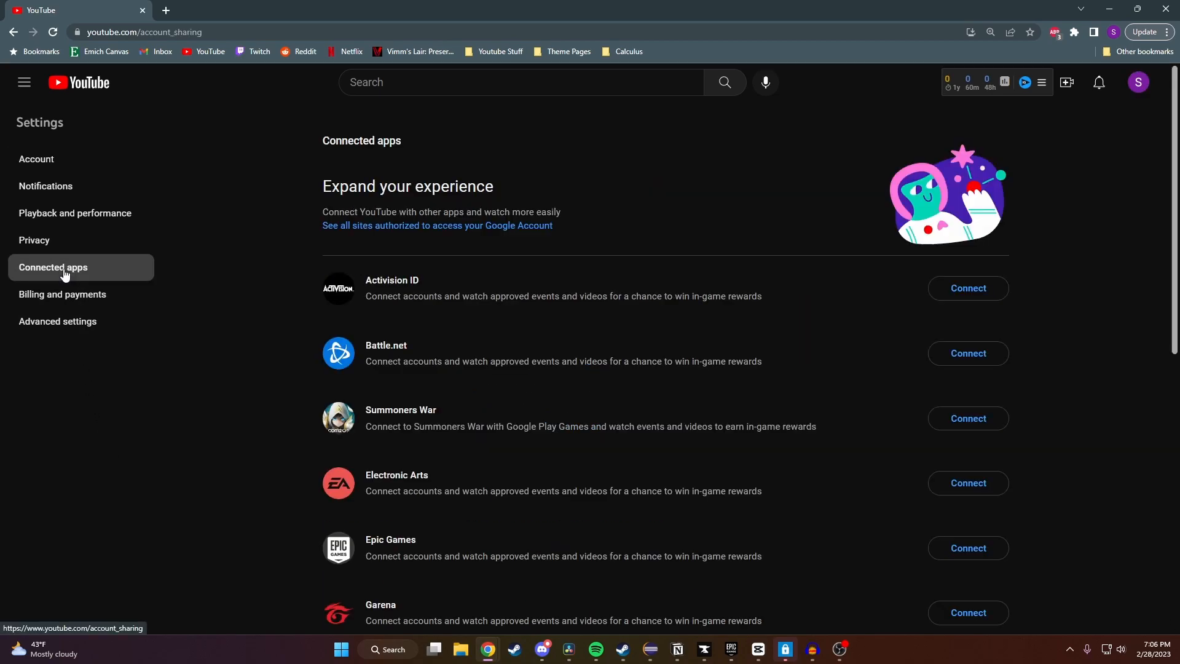
scroll(down, 3)
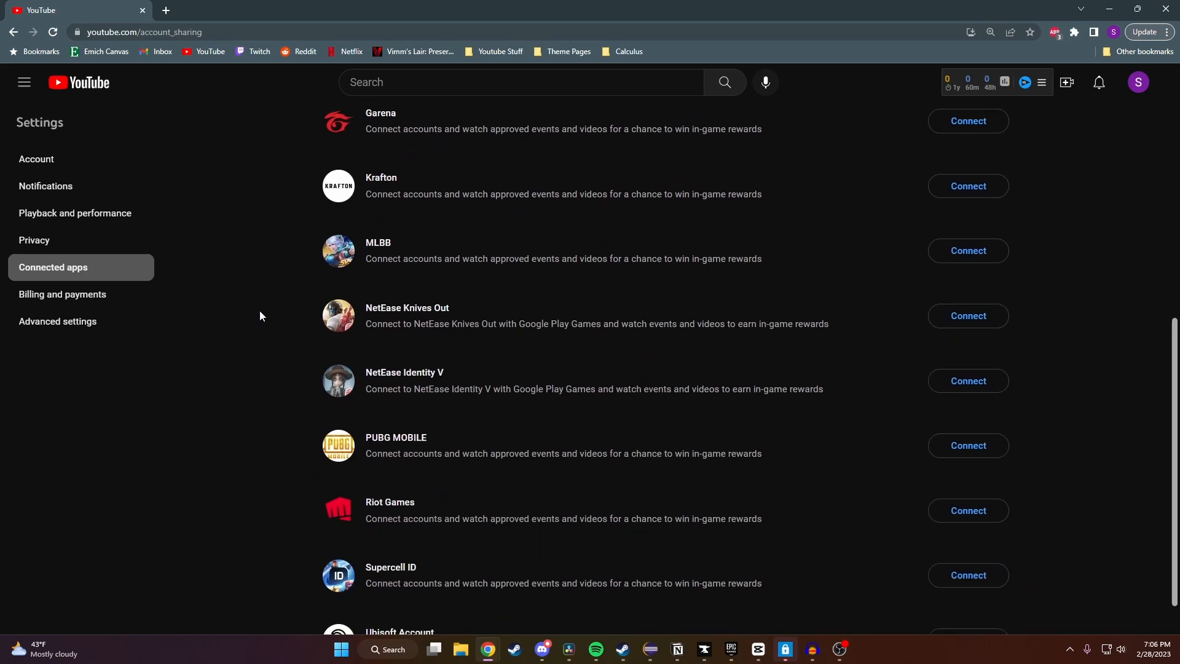
scroll(up, 3)
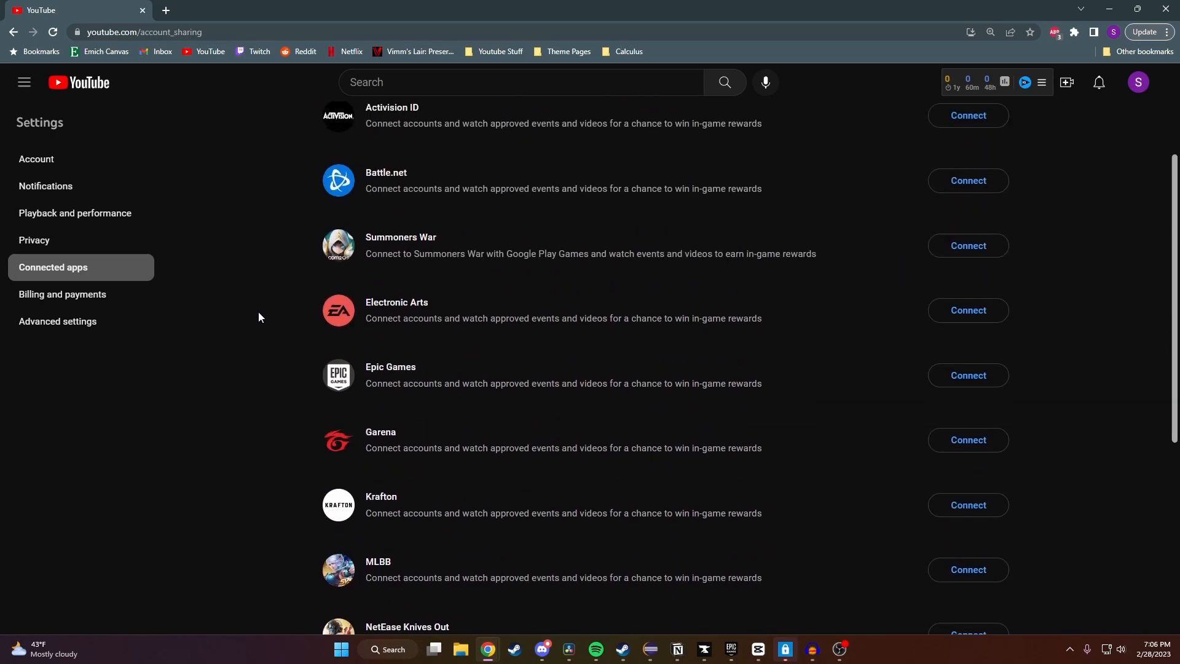
scroll(up, 3)
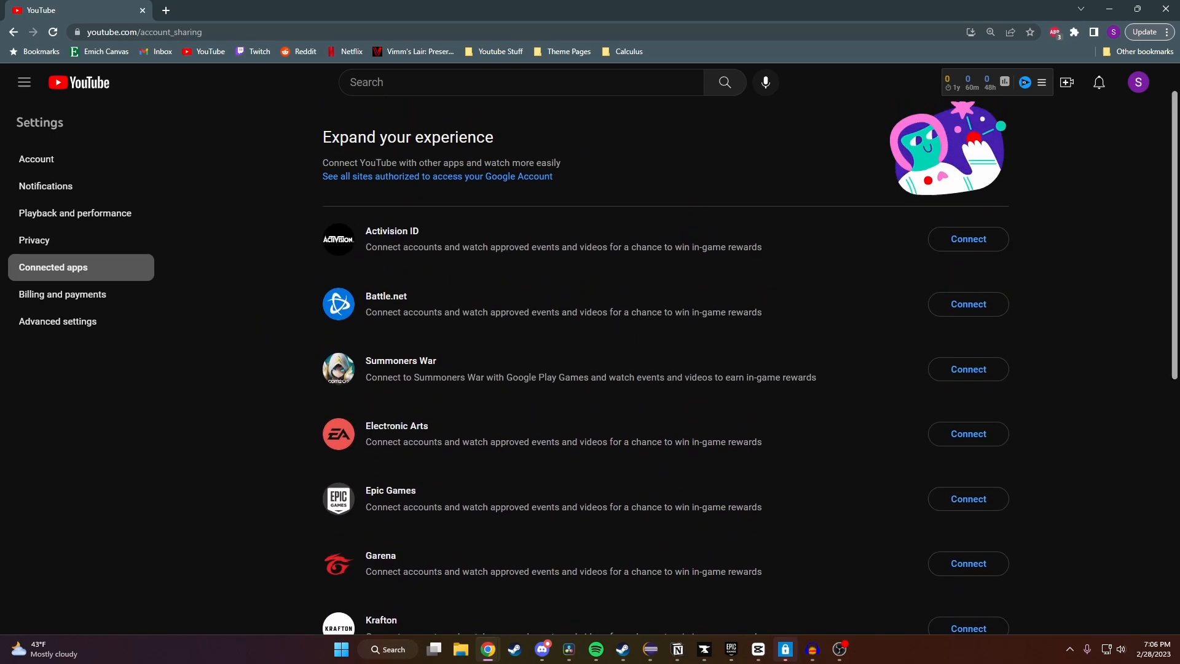
mouse_move(517, 439)
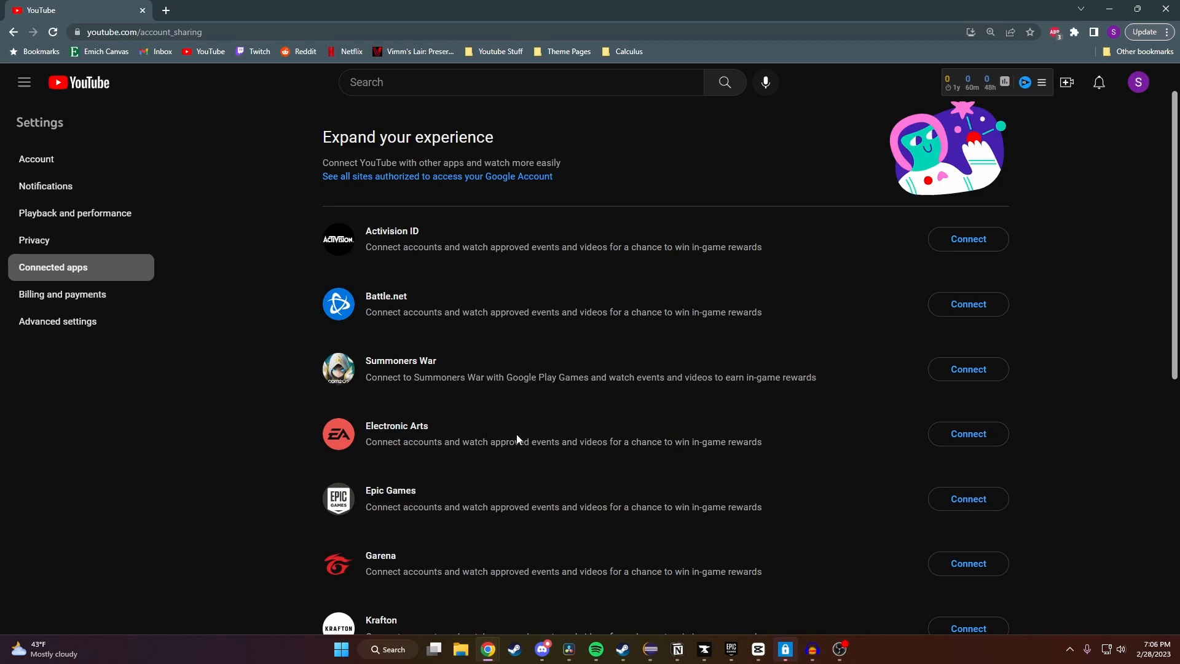
mouse_move(969, 434)
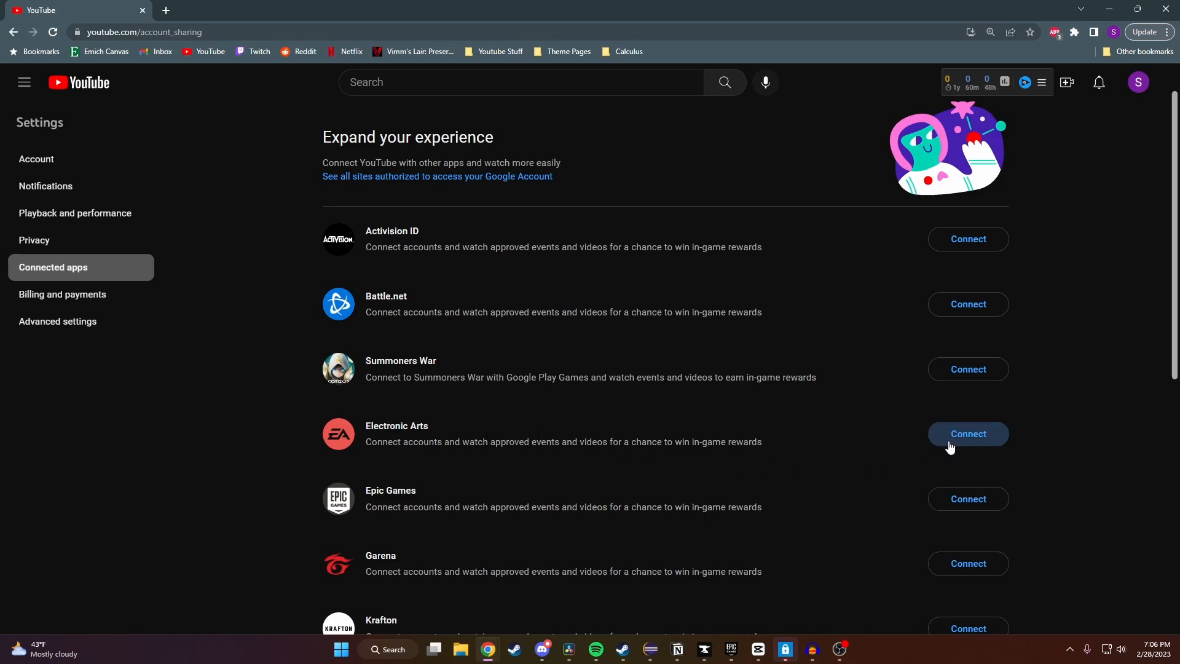
Connect Electronic Arts, confirm the dialog and continue to the EA sign-in window.
click(968, 434)
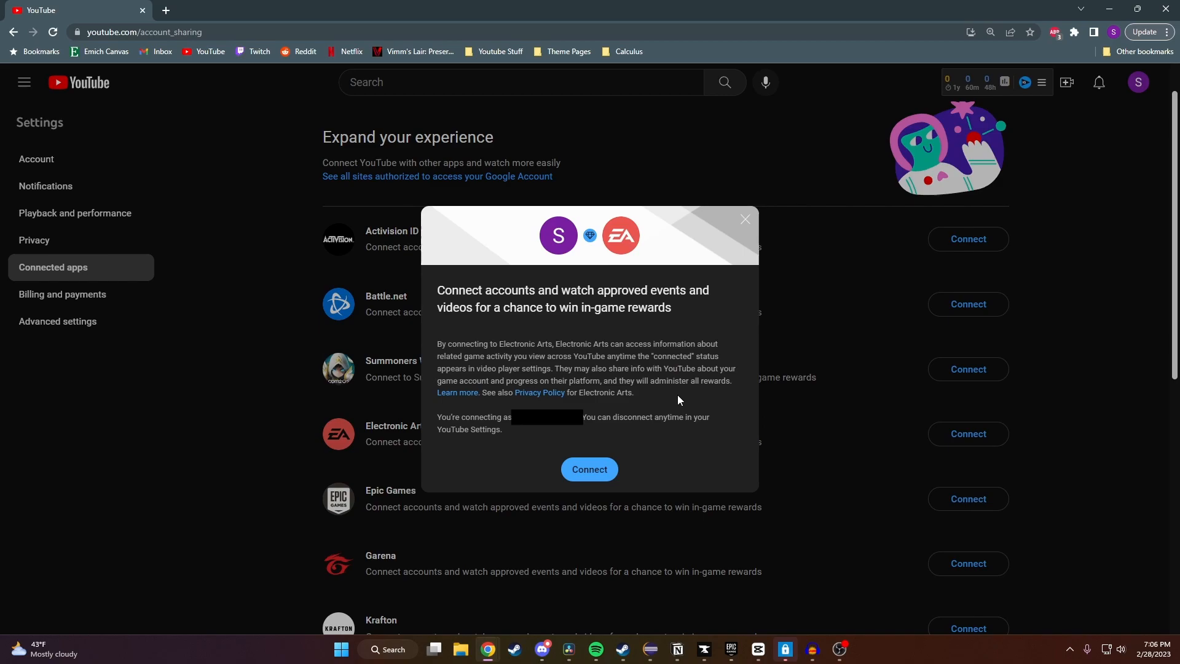
mouse_move(723, 393)
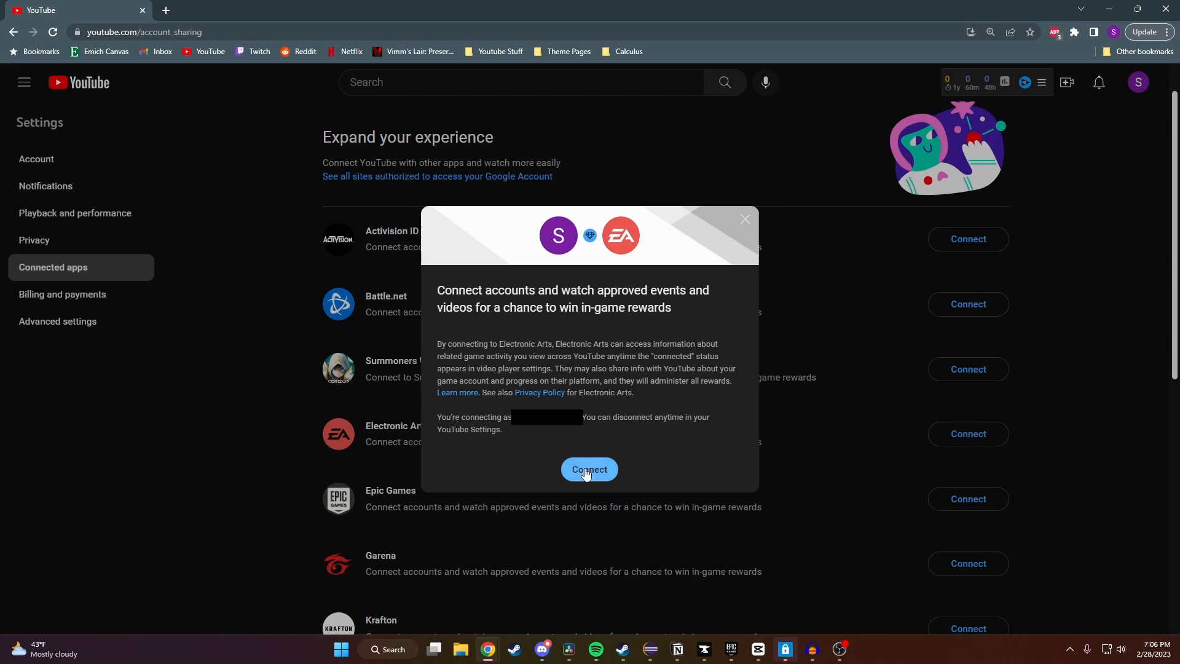
click(590, 469)
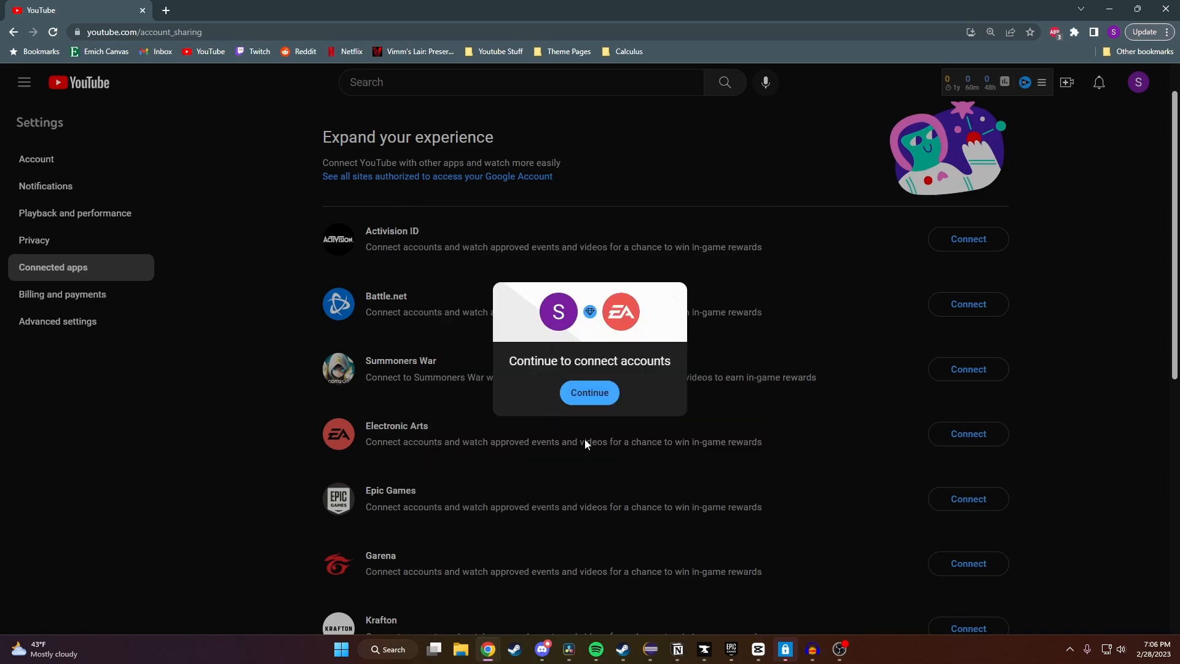
click(589, 392)
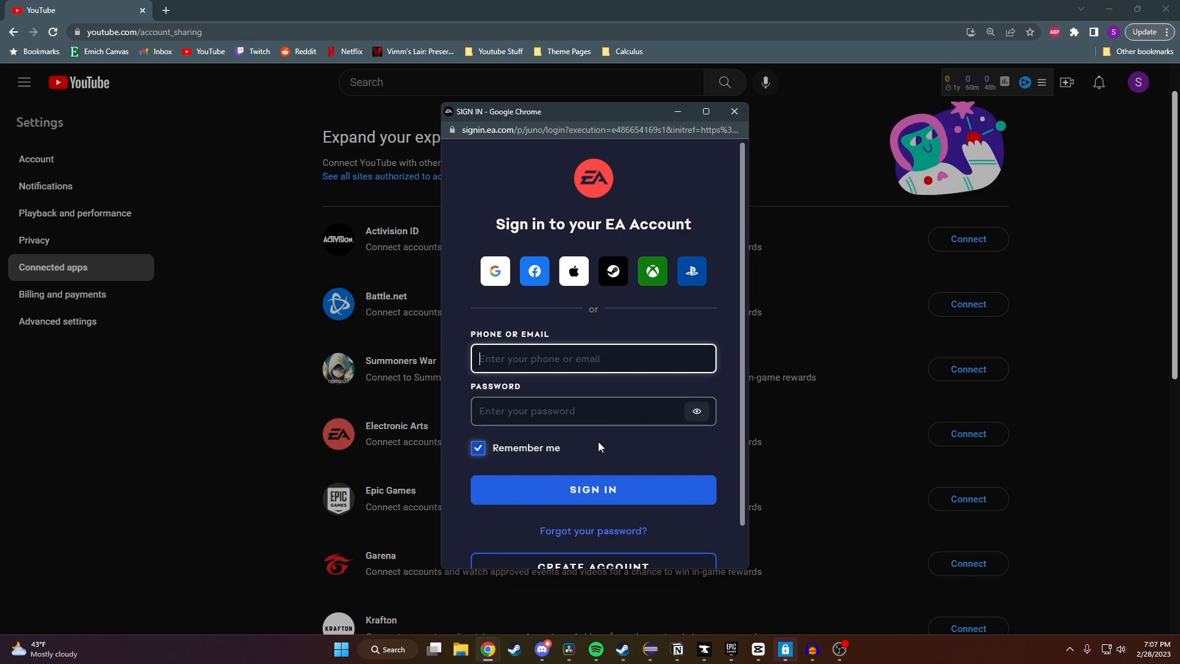
scroll(up, 3)
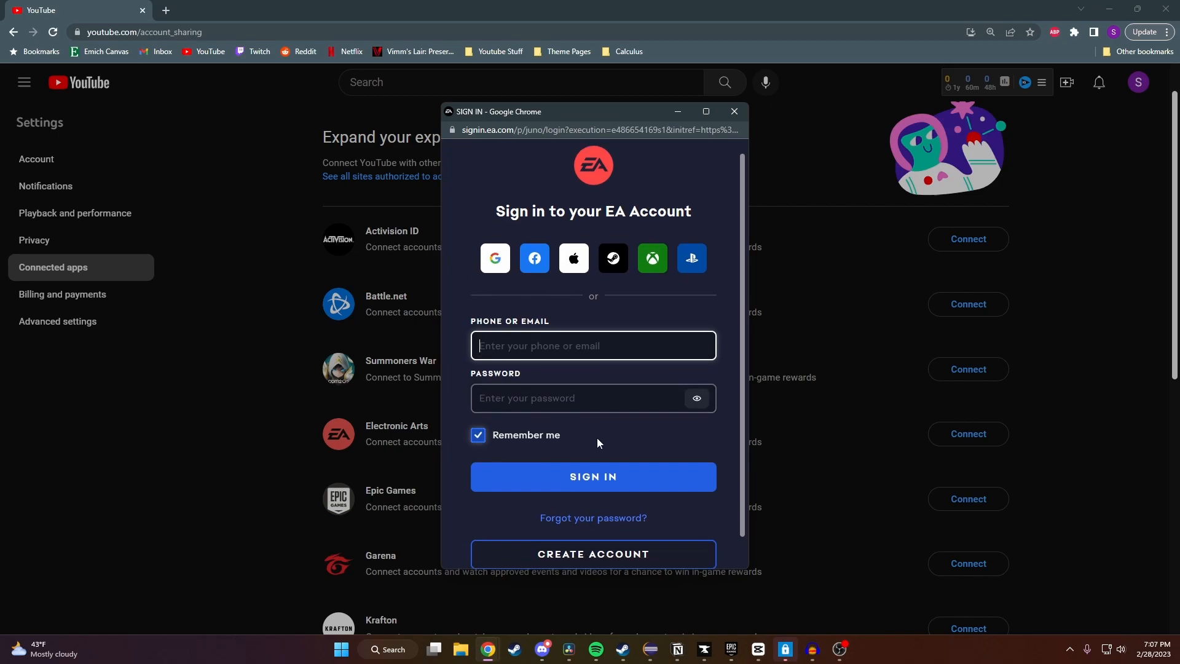
scroll(down, 3)
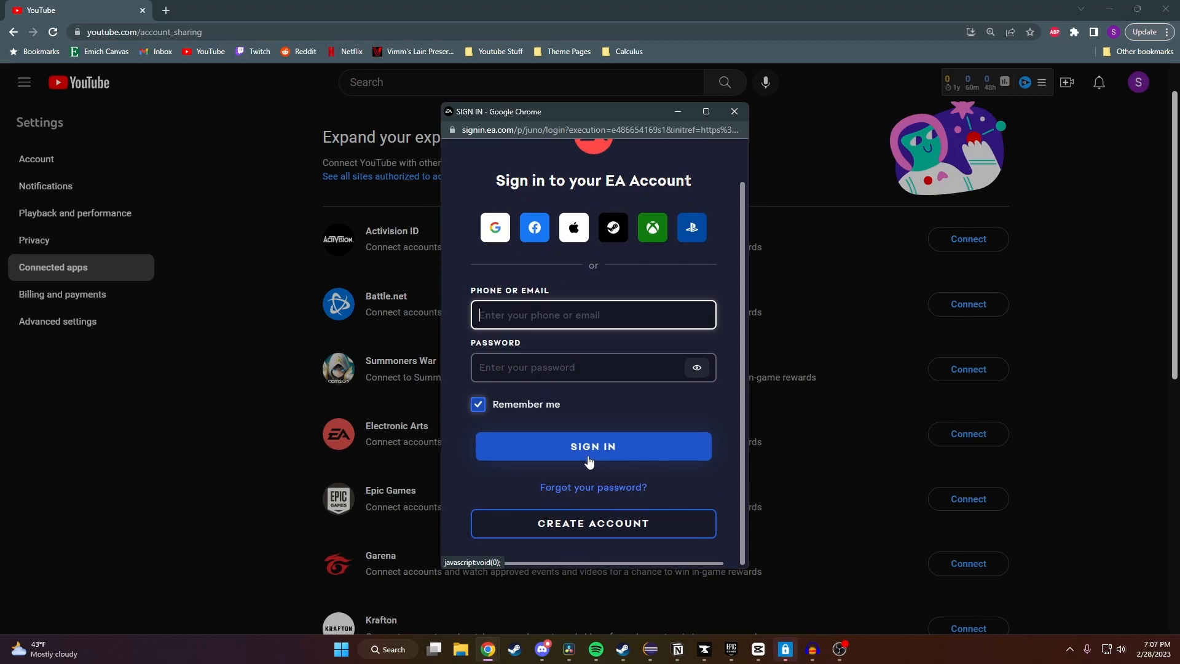
mouse_move(606, 417)
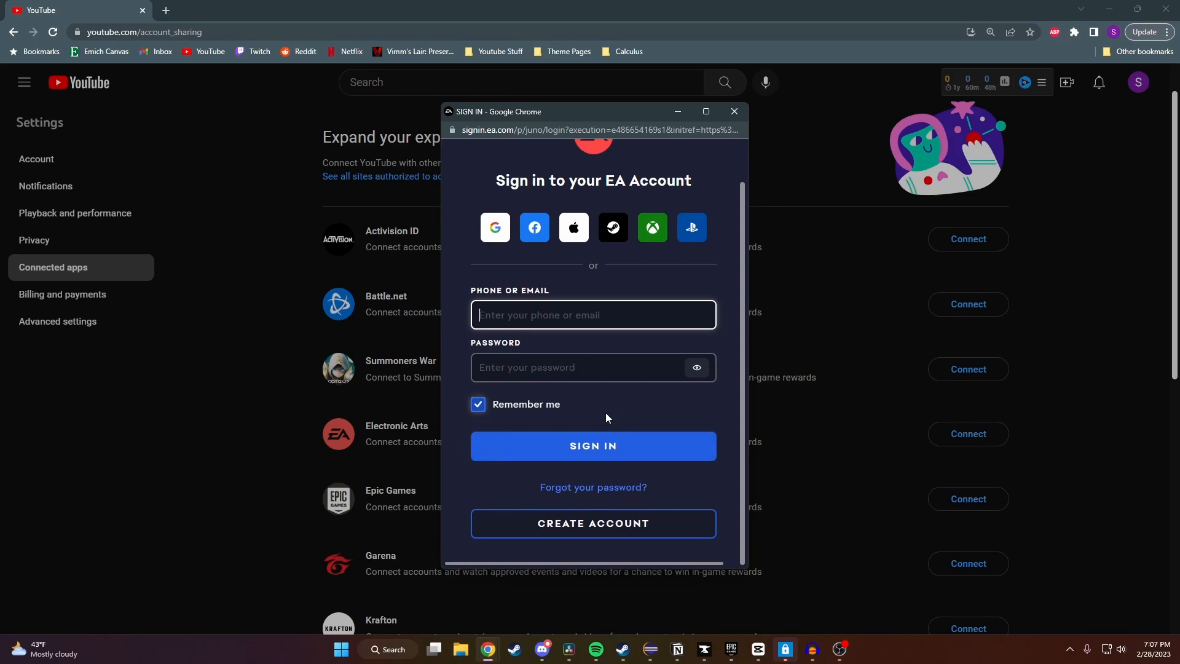